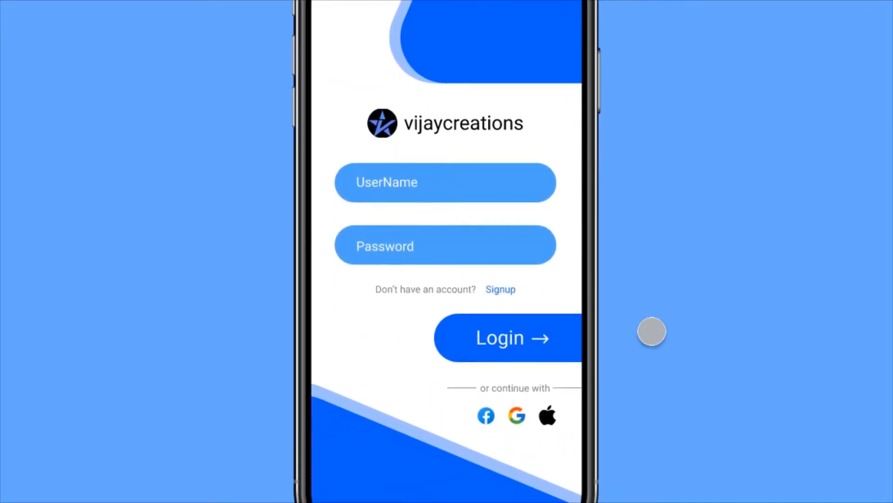
Step: Scroll down through the phone preview of the login screen in Chrome
{"action": "scroll", "scroll_direction": "down", "scroll_amount": 3}
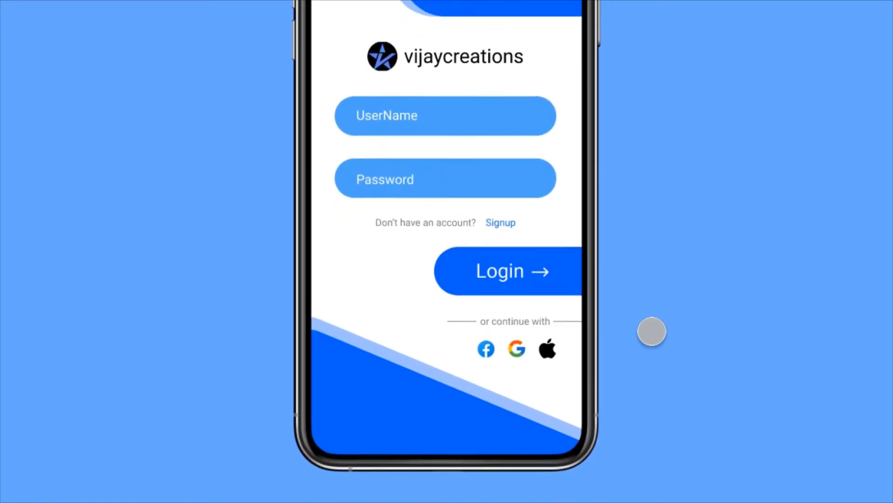
{"action": "scroll", "scroll_direction": "down", "scroll_amount": 3}
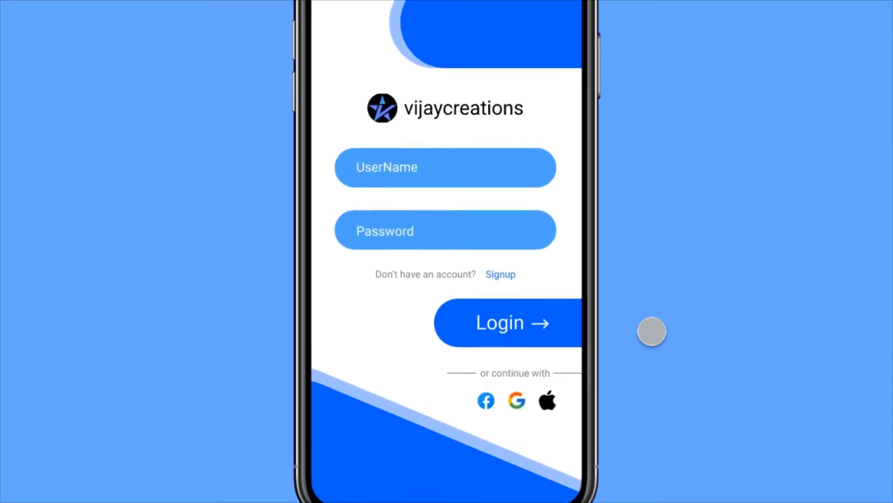
{"action": "scroll", "scroll_direction": "down", "scroll_amount": 3}
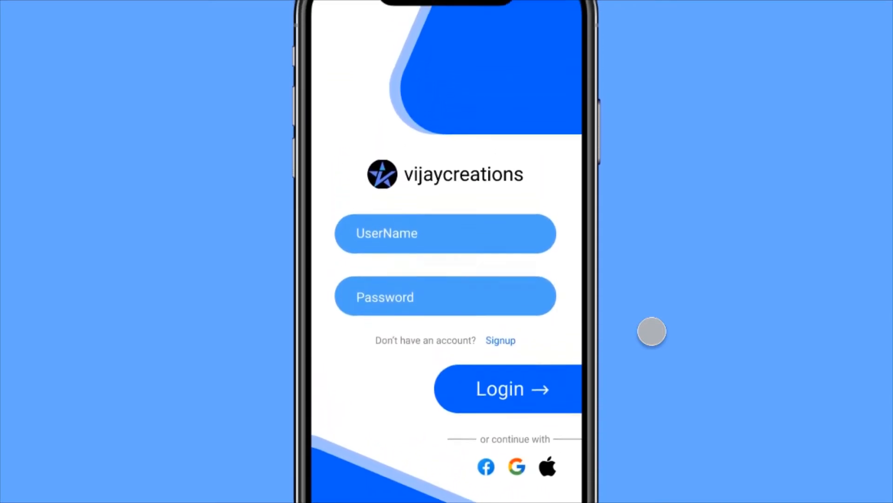
{"action": "scroll", "scroll_direction": "down", "scroll_amount": 3}
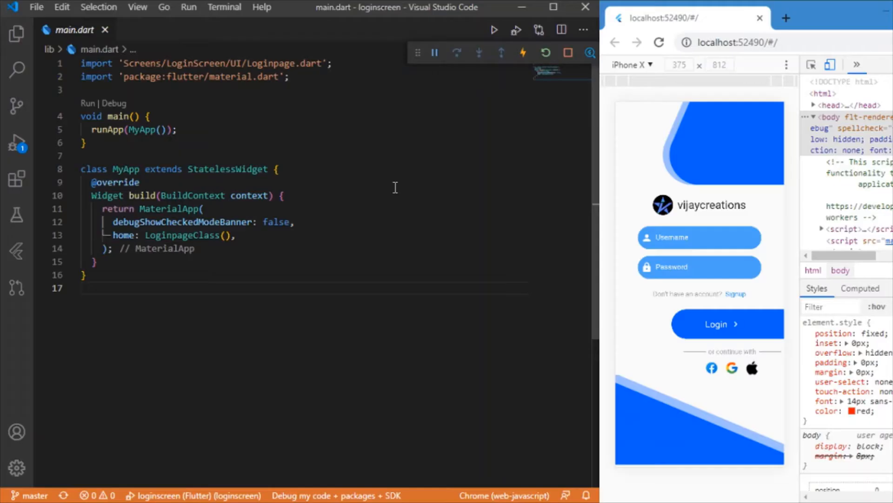
{"action": "mouse_move", "coordinate": [326, 274]}
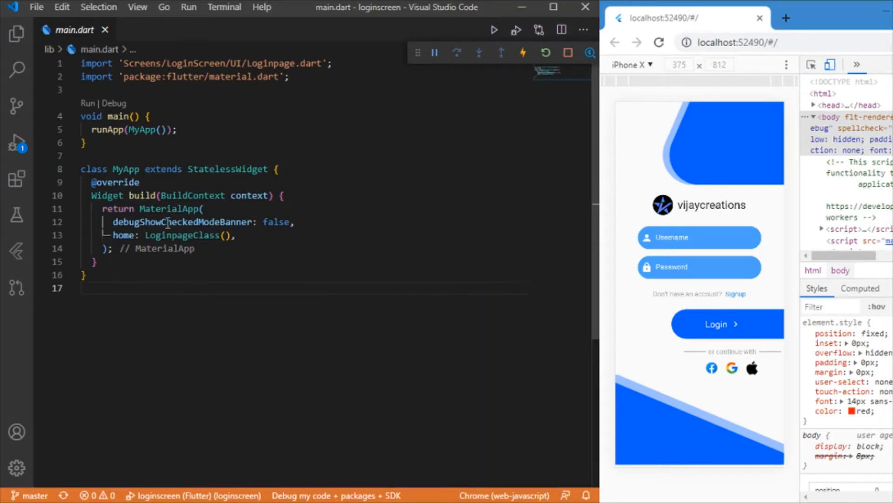
Step: Navigate from LoginpageClass to its implementation and reach Body.dart with the buildBody column
{"action": "right_click", "coordinate": [165, 223]}
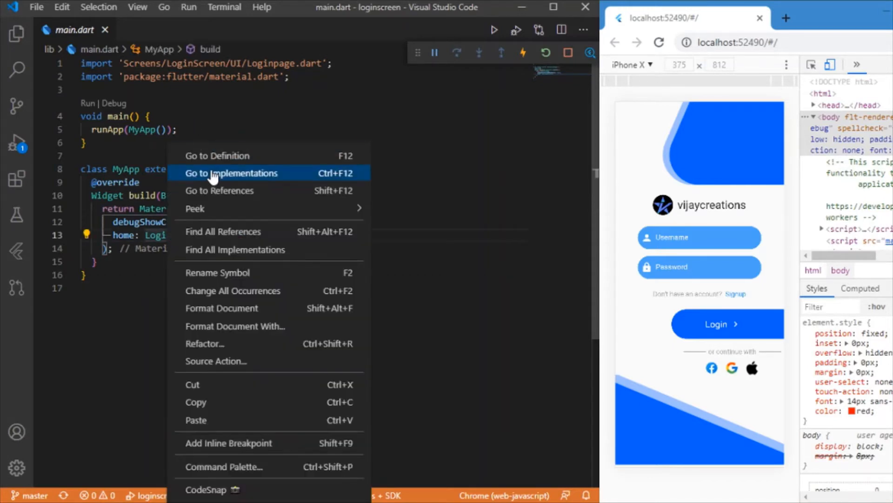
{"action": "left_click", "coordinate": [229, 173]}
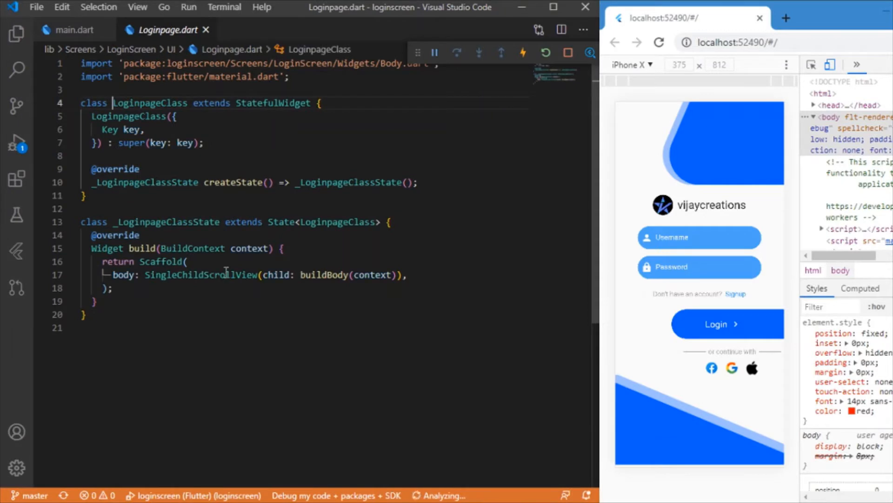
{"action": "type", "text": "// Scaffold"}
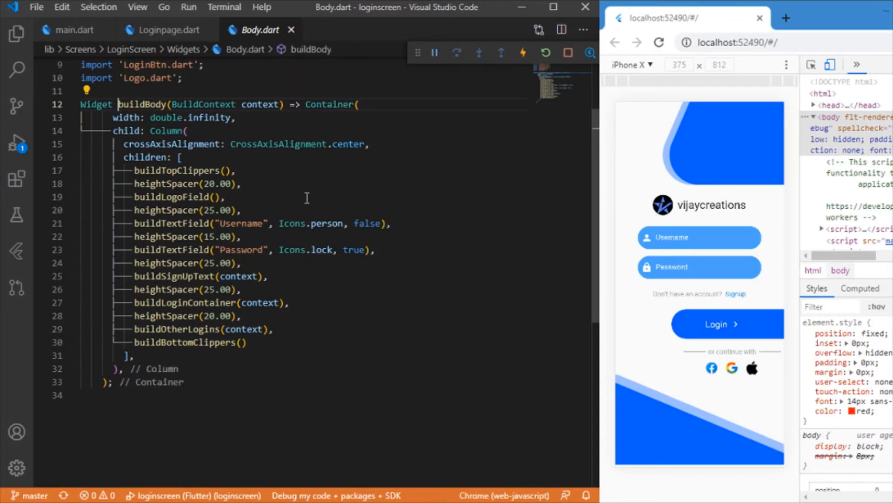
{"action": "mouse_move", "coordinate": [252, 213]}
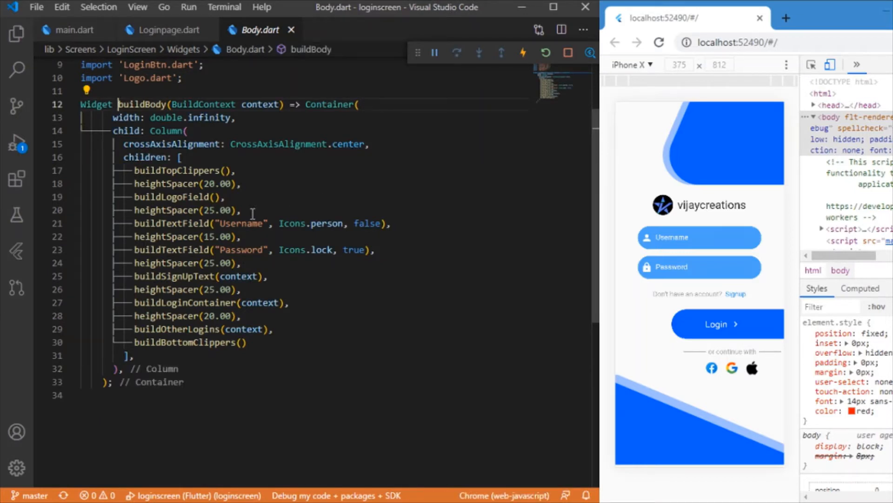
{"action": "mouse_move", "coordinate": [167, 184]}
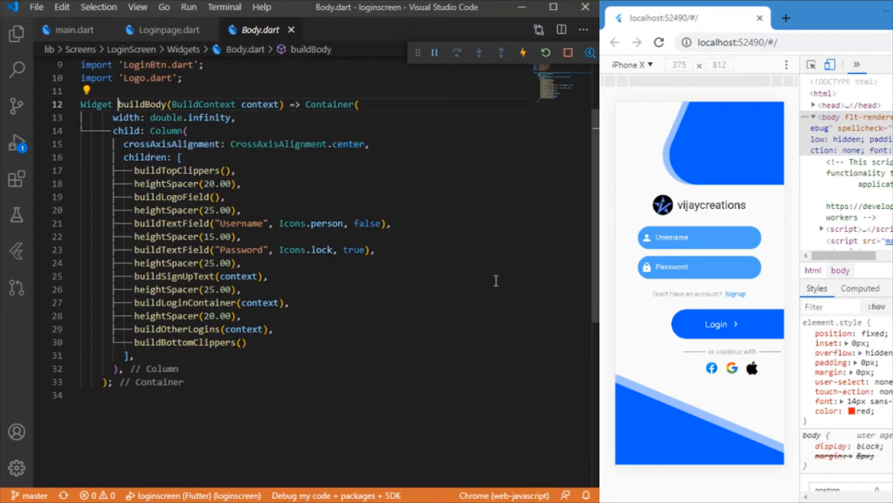
{"action": "mouse_move", "coordinate": [233, 231]}
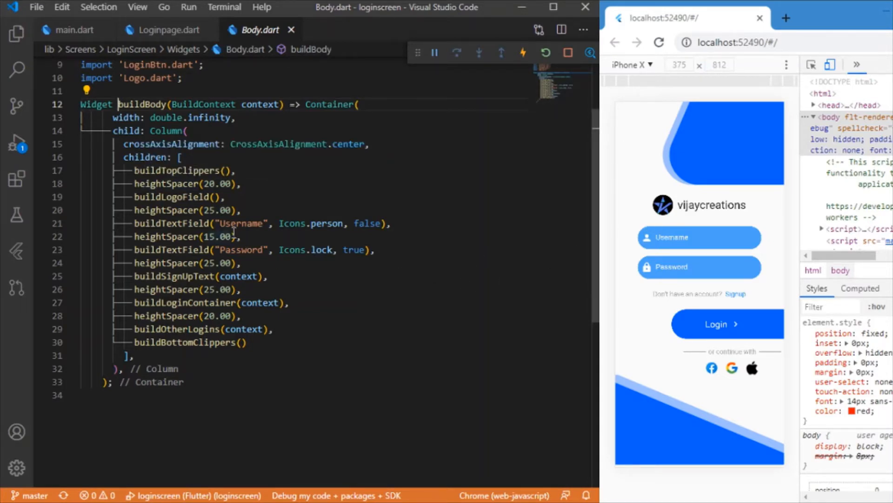
Step: Show the Explorer tree and open BottomClipper.dart under Screens/LoginScreen/Widgets
{"action": "left_click", "coordinate": [16, 34]}
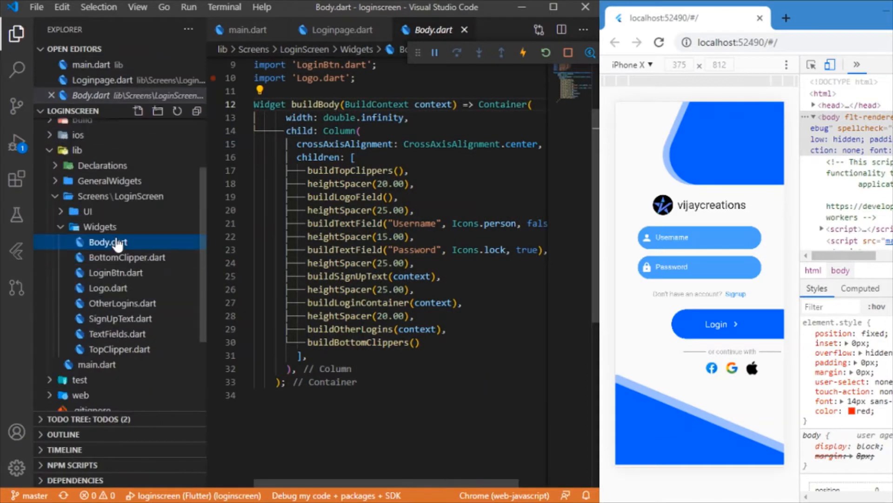
{"action": "mouse_move", "coordinate": [142, 272]}
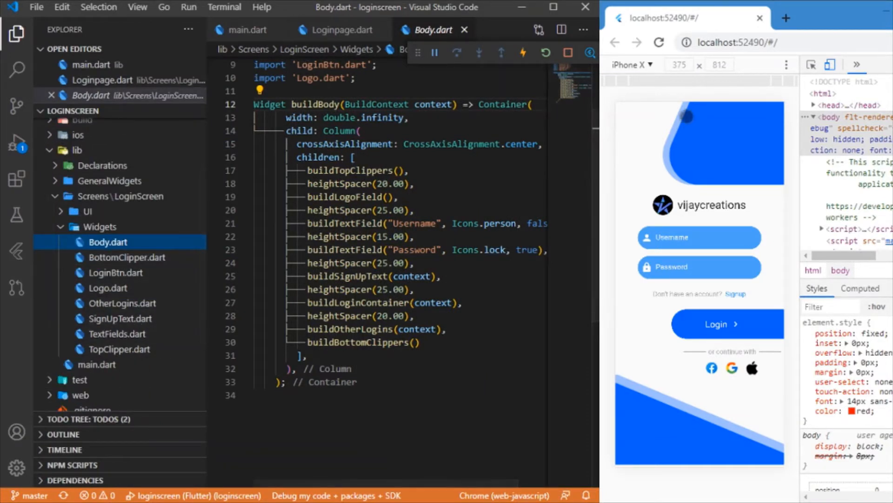
{"action": "mouse_move", "coordinate": [721, 217]}
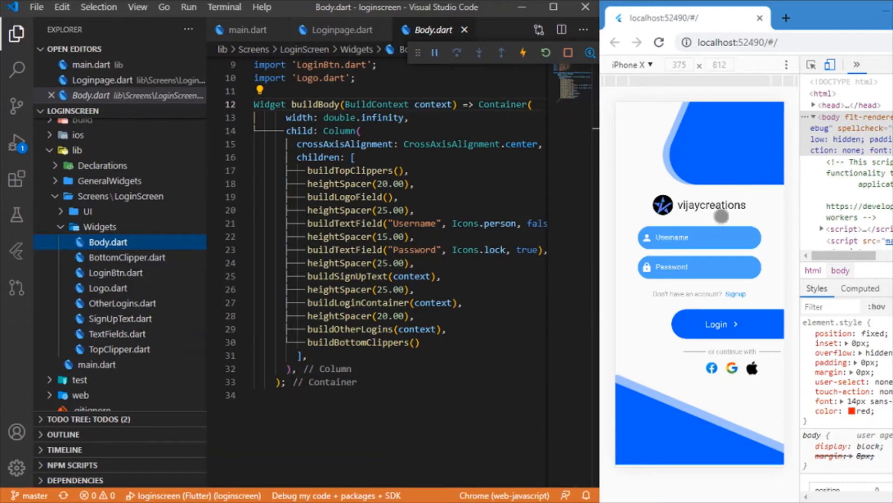
{"action": "scroll", "scroll_direction": "down", "scroll_amount": 3}
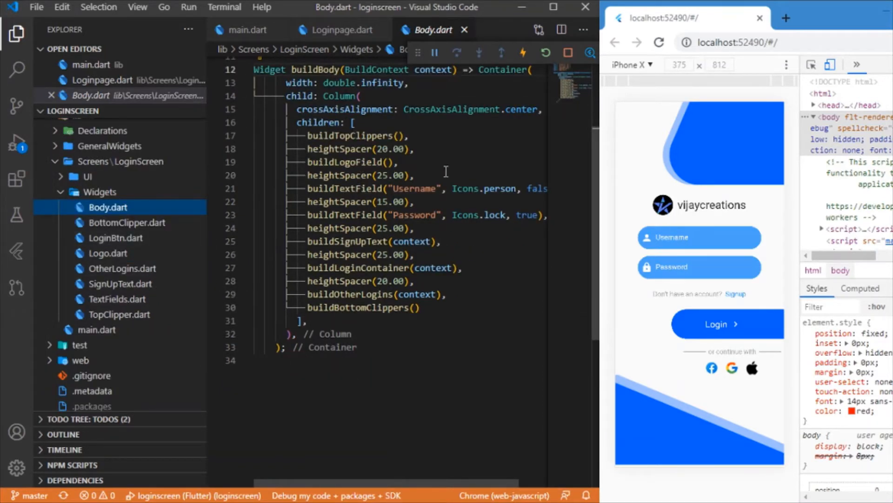
{"action": "mouse_move", "coordinate": [381, 192]}
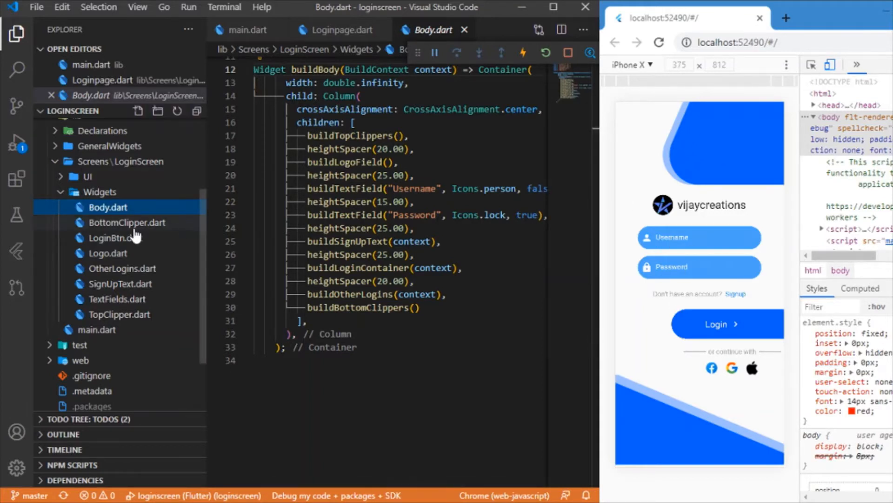
{"action": "left_click", "coordinate": [127, 222]}
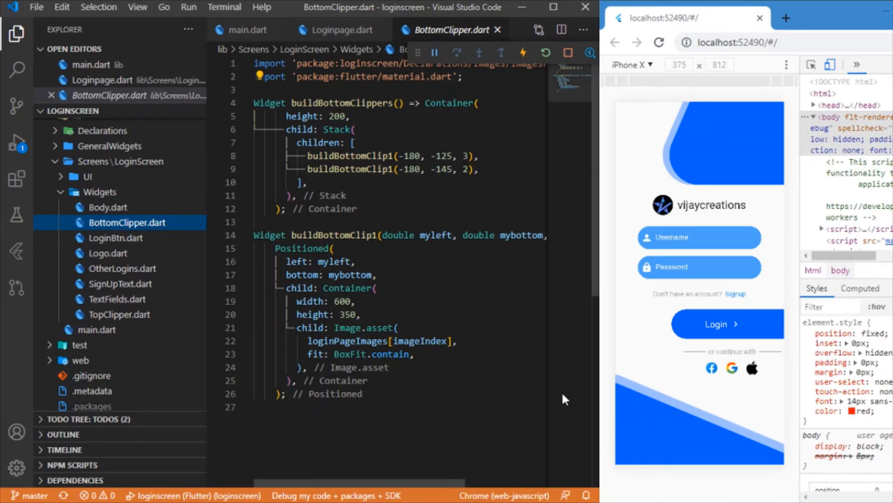
{"action": "mouse_move", "coordinate": [130, 250]}
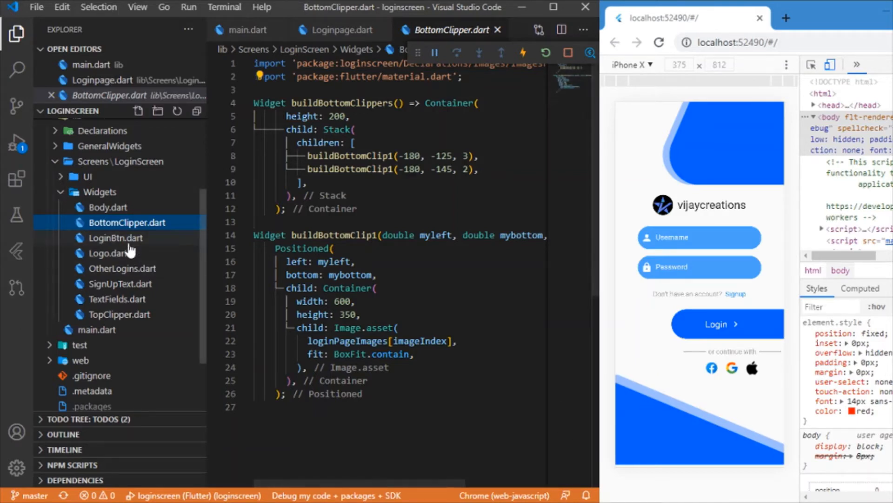
Step: Review LoginBtn.dart and Logo.dart, then leave OtherLogins.dart open
{"action": "left_click", "coordinate": [115, 237]}
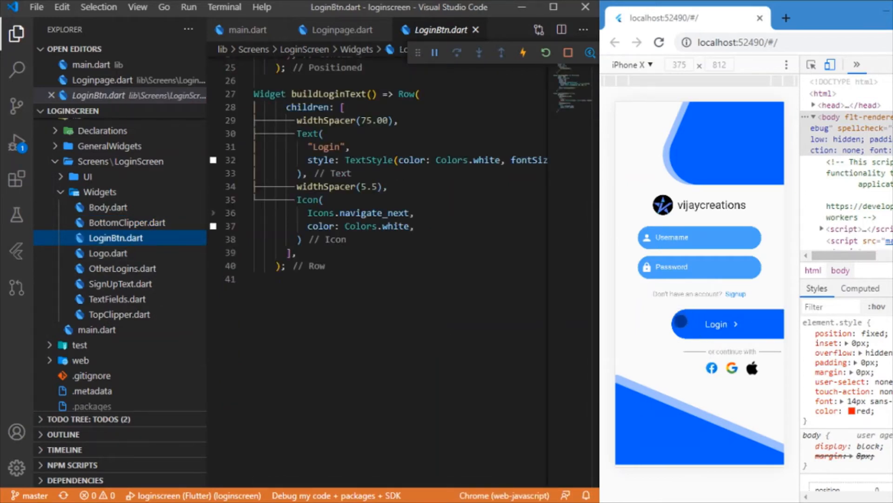
{"action": "mouse_move", "coordinate": [752, 324]}
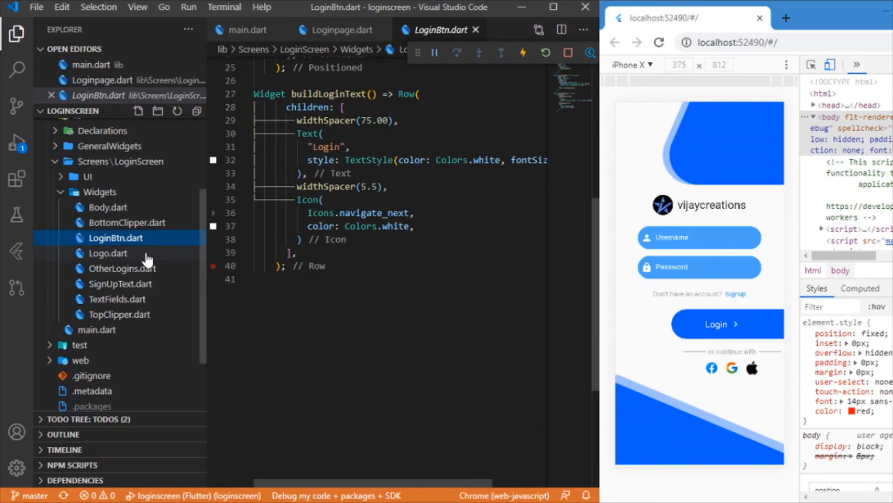
{"action": "left_click", "coordinate": [108, 253]}
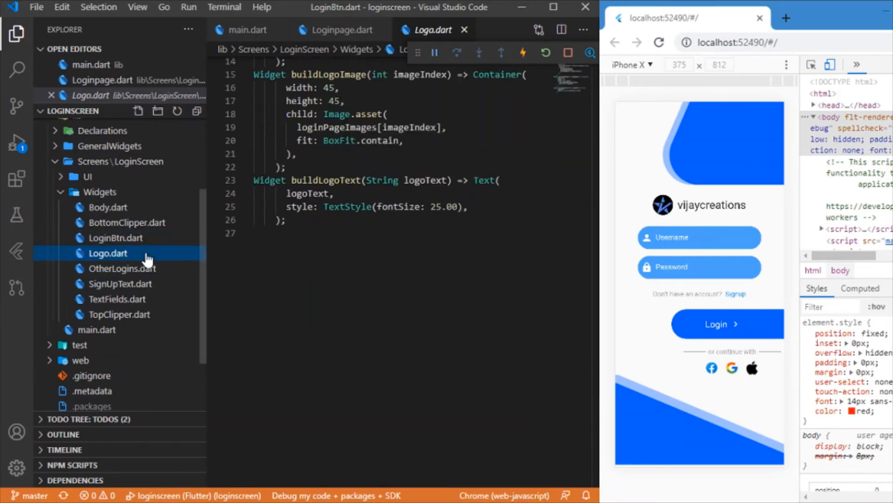
{"action": "scroll", "scroll_direction": "up", "scroll_amount": 3}
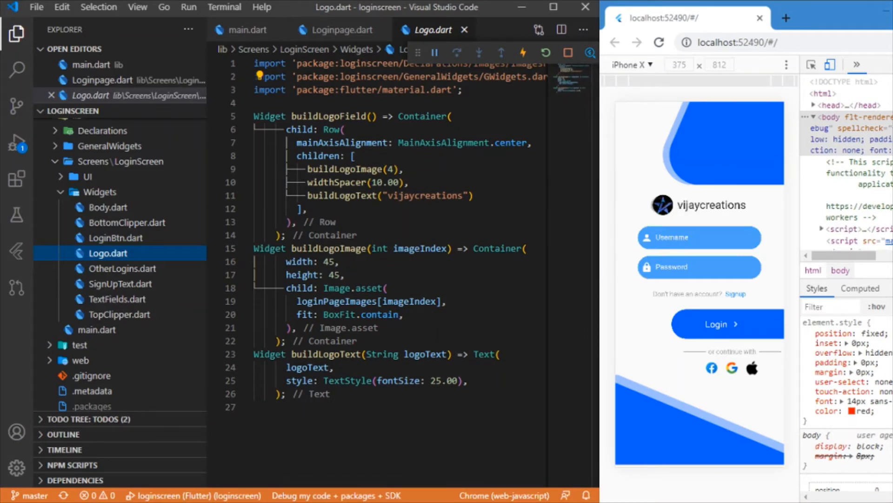
{"action": "mouse_move", "coordinate": [709, 215]}
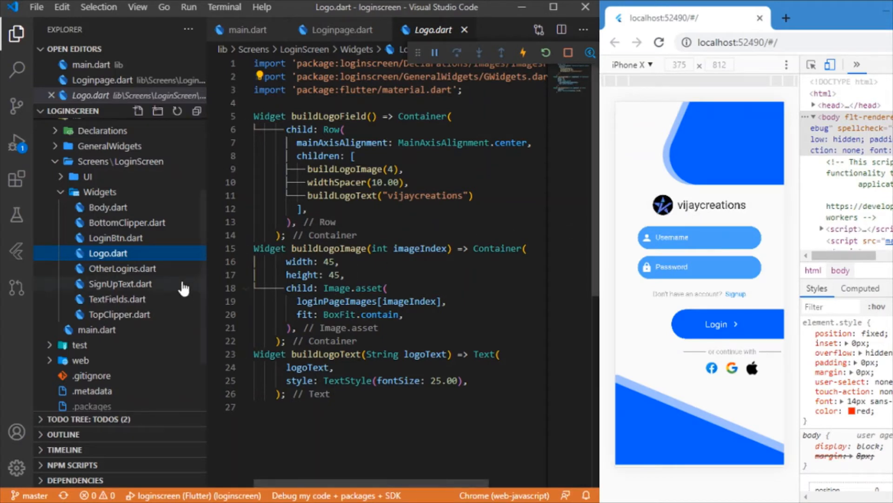
{"action": "left_click", "coordinate": [121, 268]}
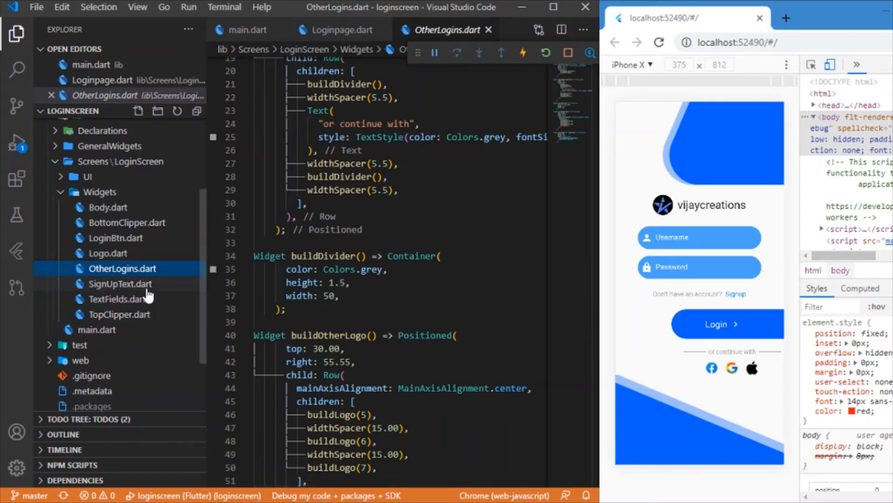
Step: Review SignUpText.dart and TextFields.dart, leave TopClipper.dart open and collapse Widgets
{"action": "left_click", "coordinate": [120, 283]}
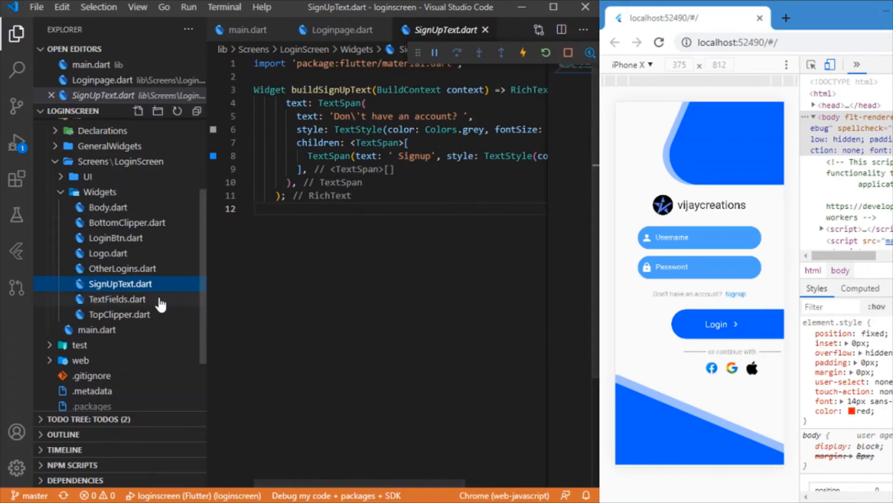
{"action": "left_click", "coordinate": [117, 298]}
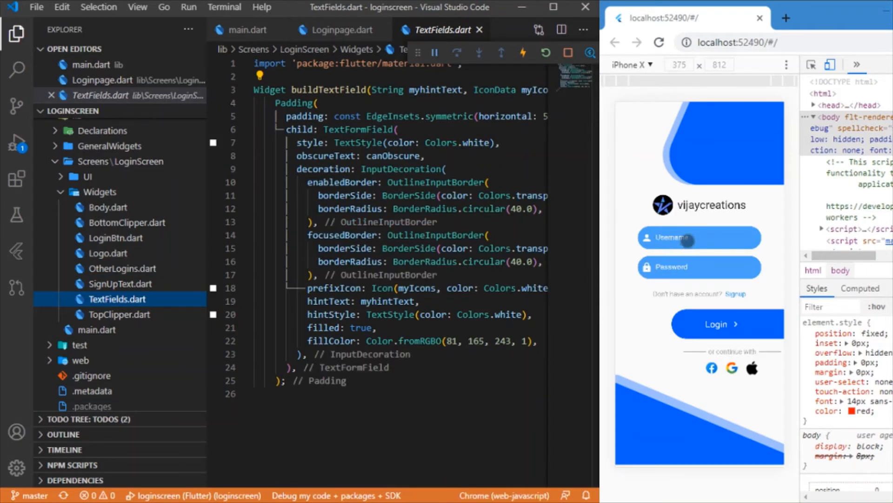
{"action": "mouse_move", "coordinate": [689, 280]}
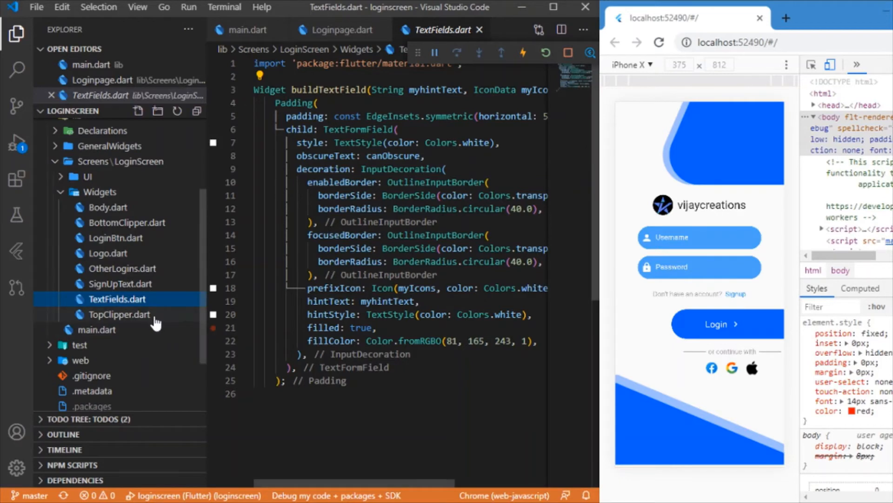
{"action": "left_click", "coordinate": [118, 313]}
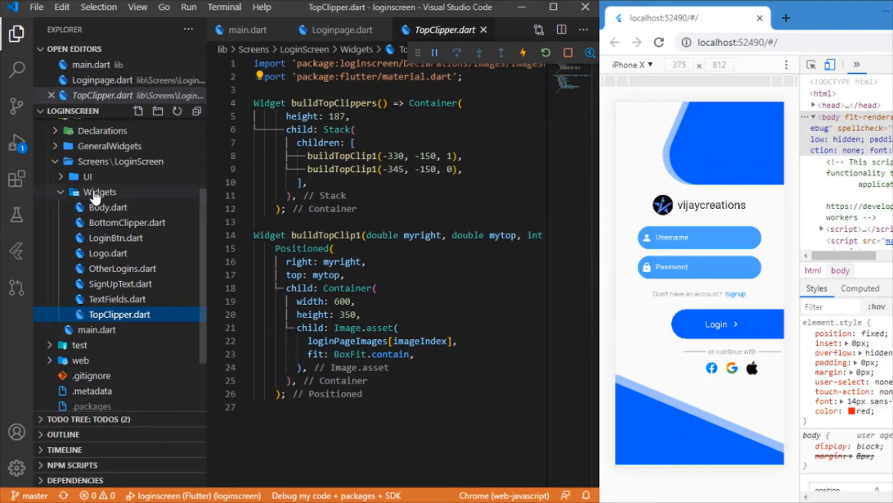
{"action": "left_click", "coordinate": [100, 192]}
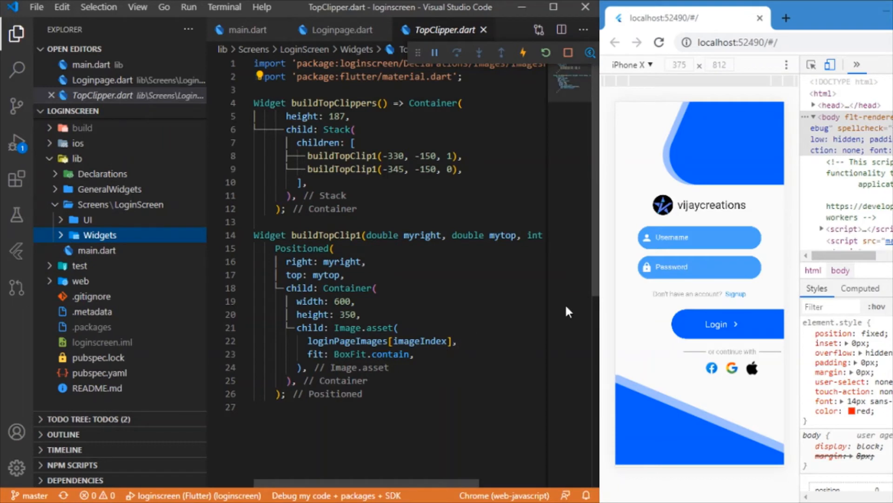
{"action": "mouse_move", "coordinate": [478, 329]}
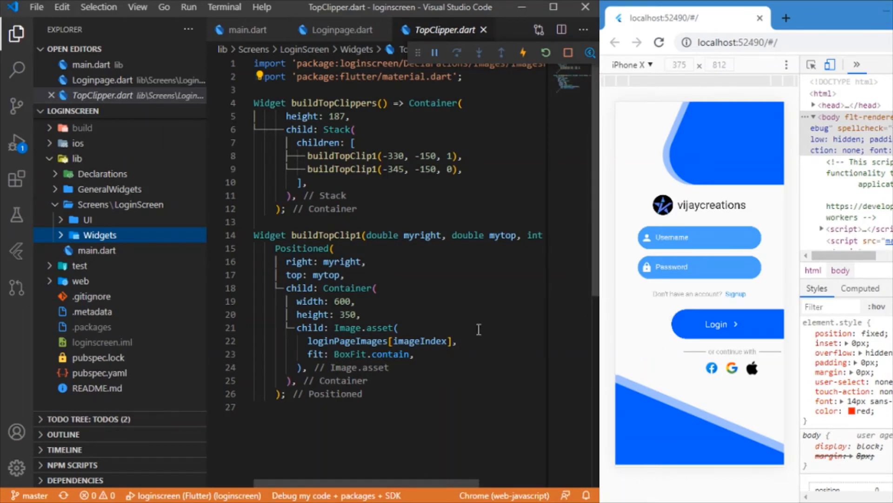